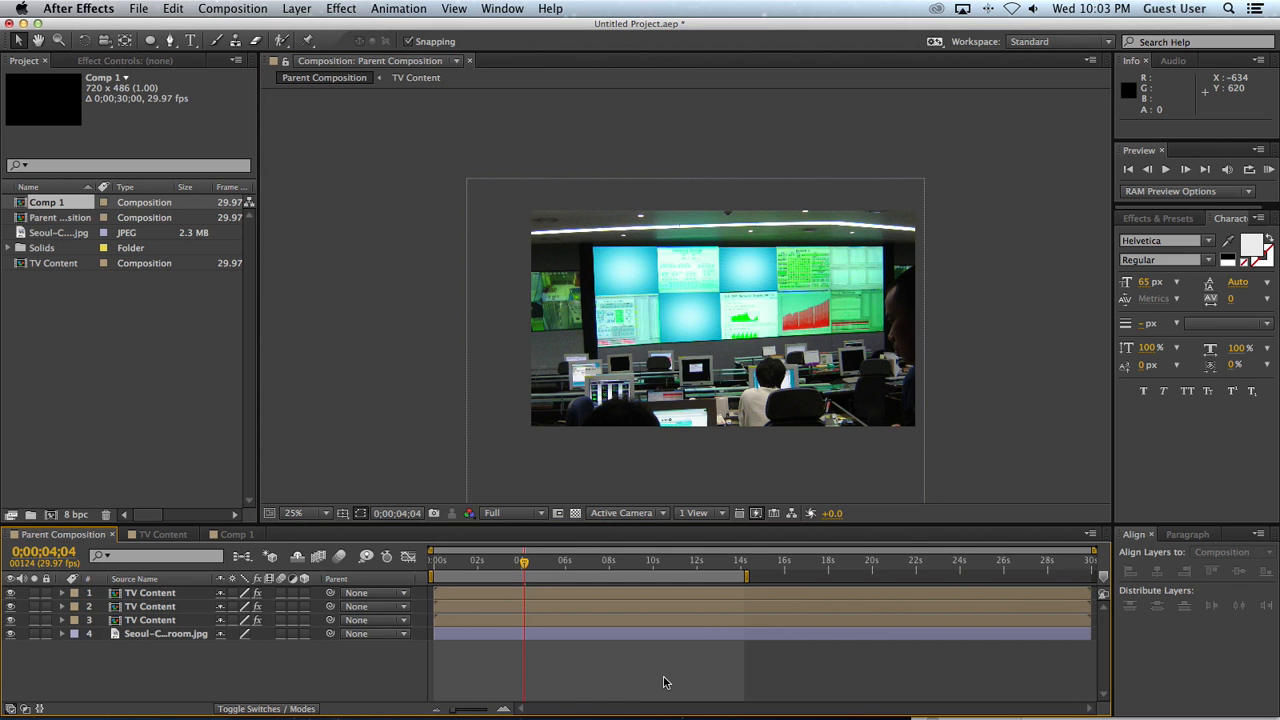
pyautogui.moveTo(632, 280)
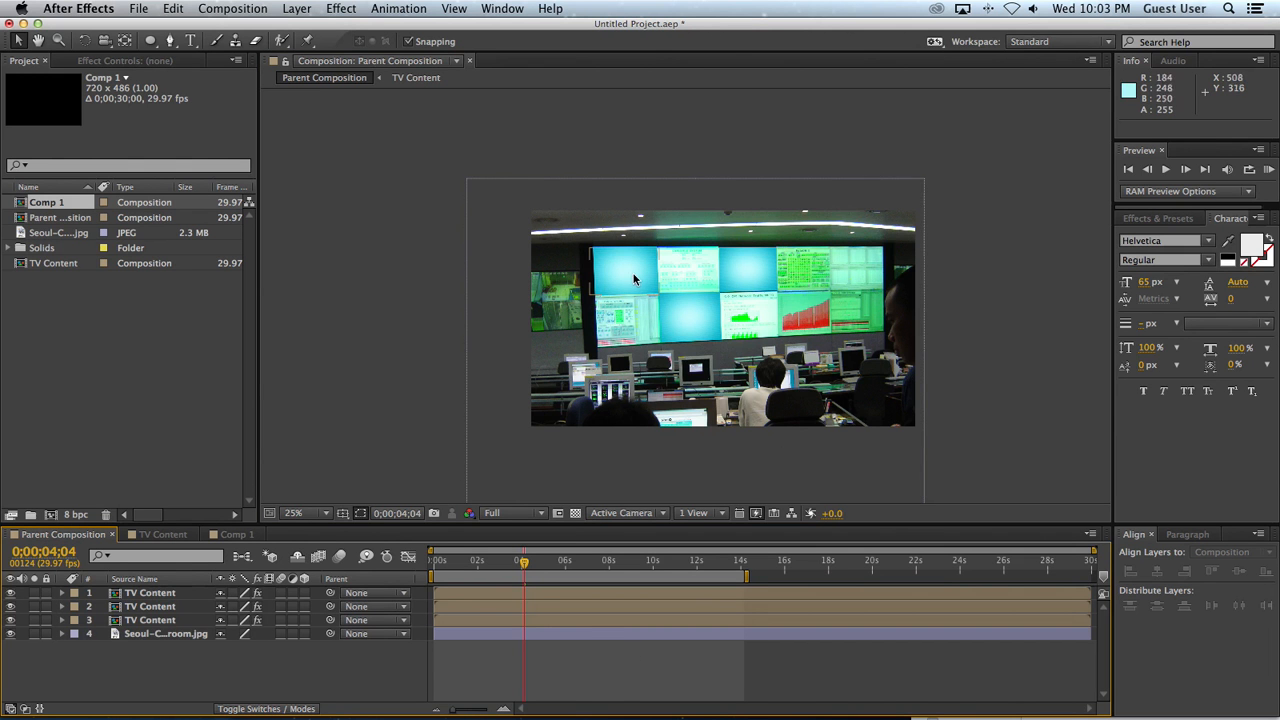
pyautogui.moveTo(848, 356)
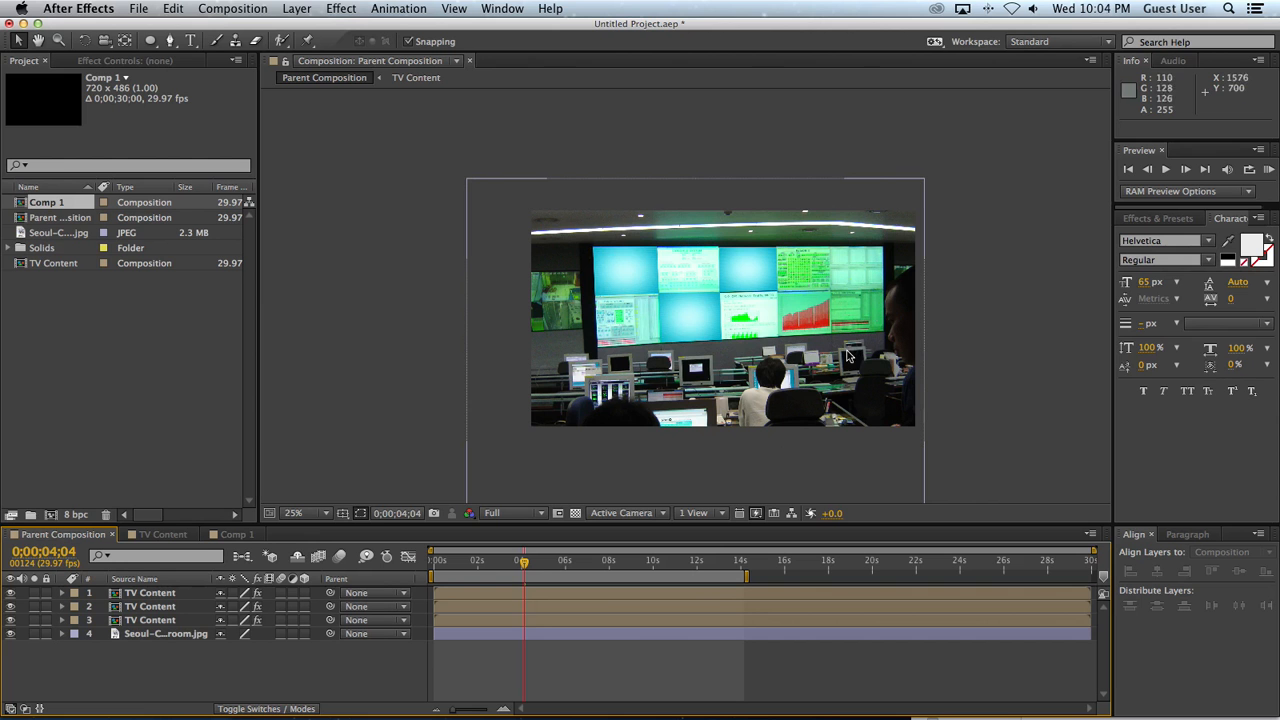
pyautogui.moveTo(680, 314)
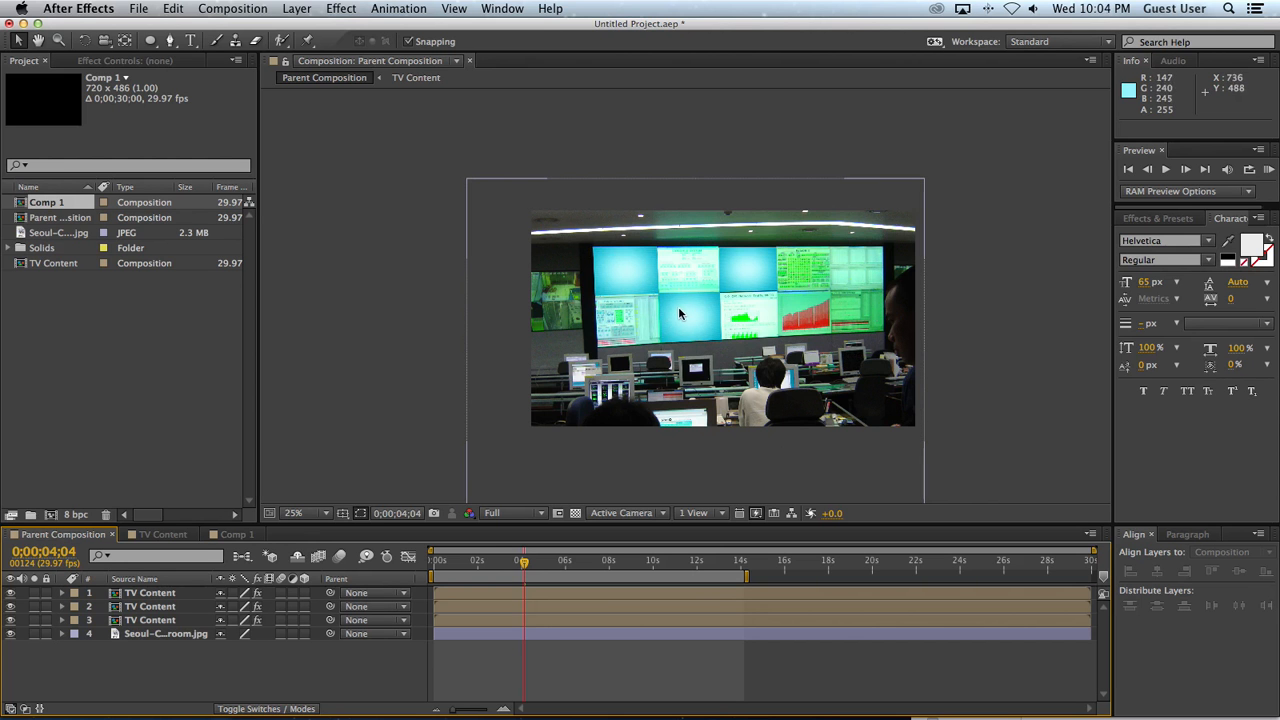
pyautogui.moveTo(704, 360)
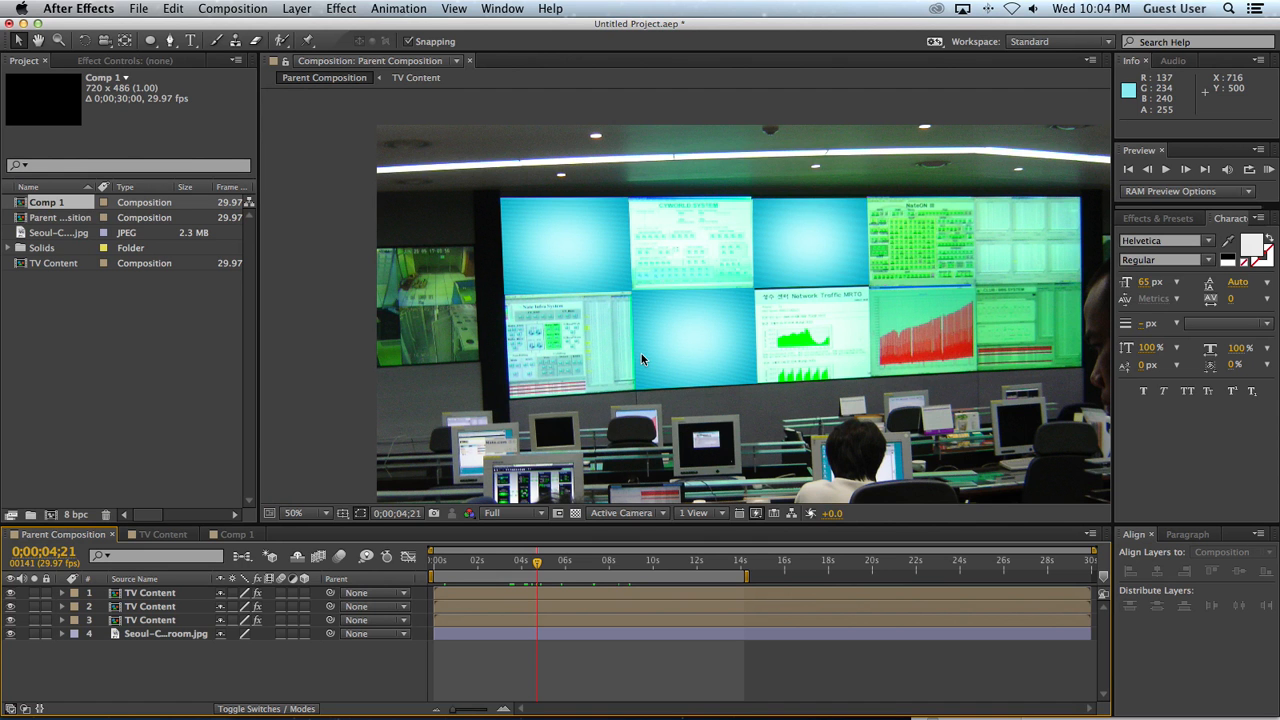
pyautogui.moveTo(640, 364)
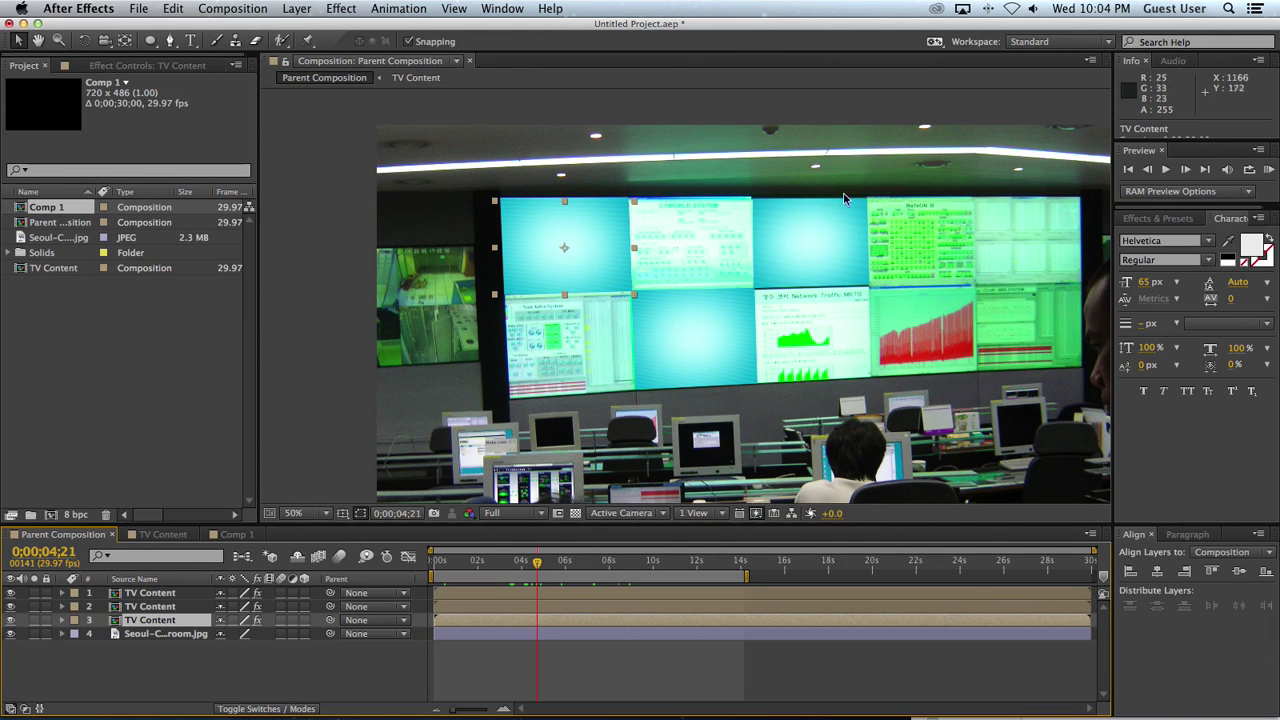
pyautogui.moveTo(436, 544)
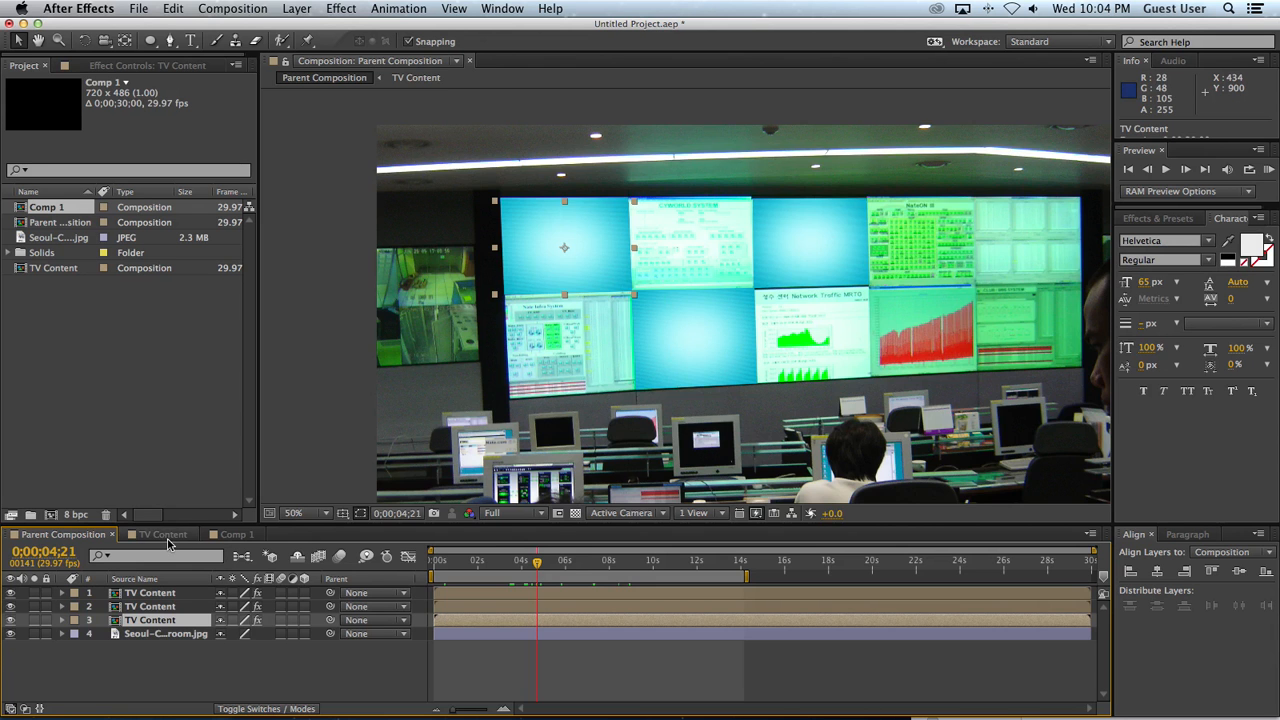
# Create a dark red solid layer inside the TV Content composition
pyautogui.click(162, 532)
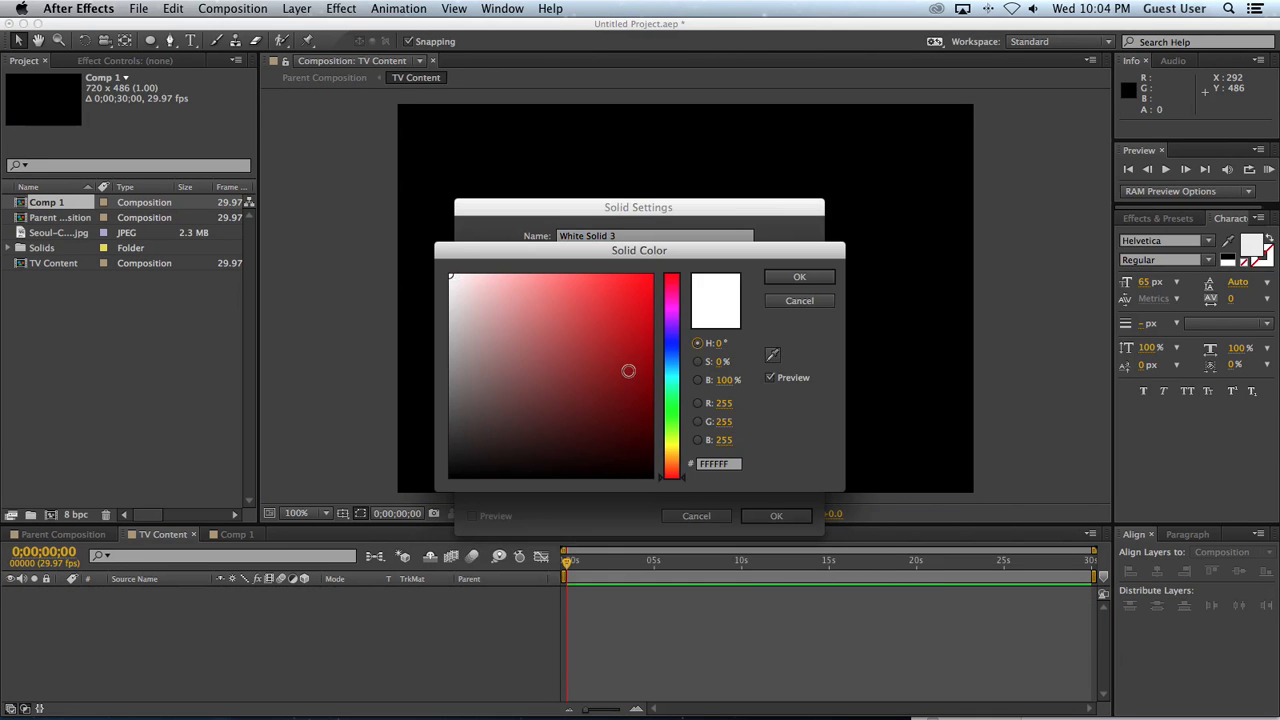
pyautogui.click(798, 276)
pyautogui.write('hls')
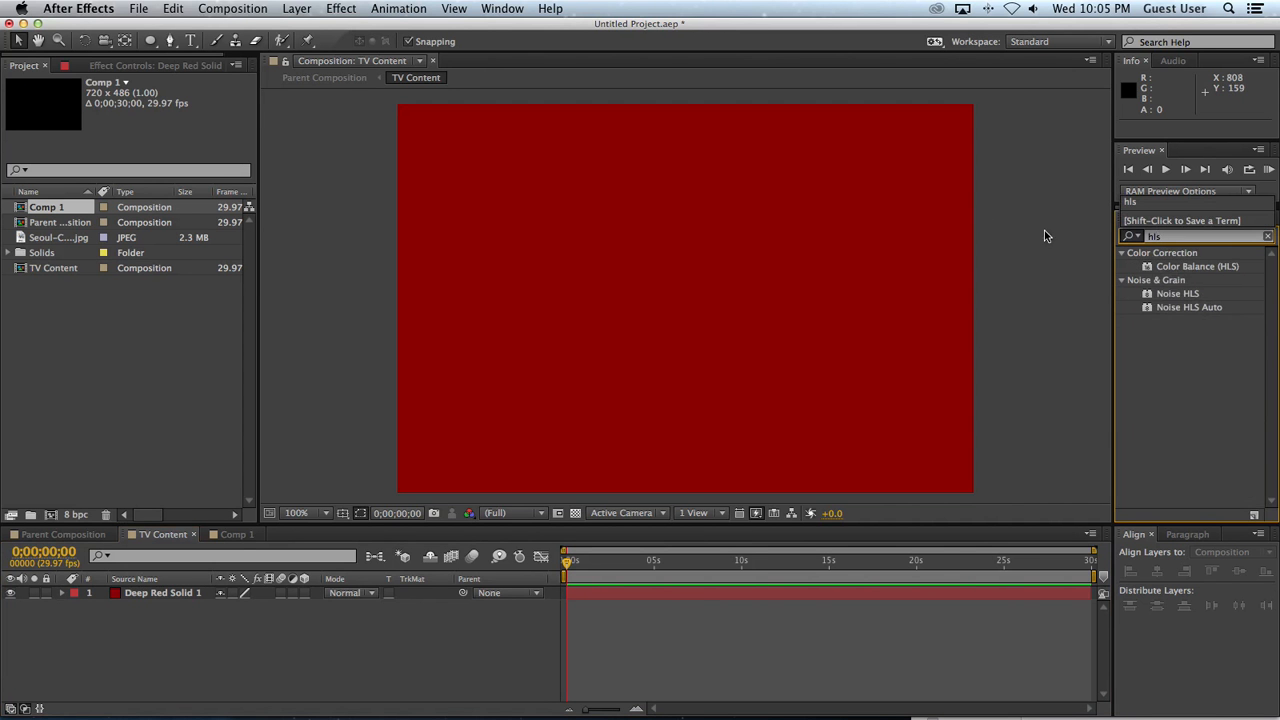
# Apply Color Balance (HLS) to the red solid and set its Hue rotation value
pyautogui.doubleClick(1196, 266)
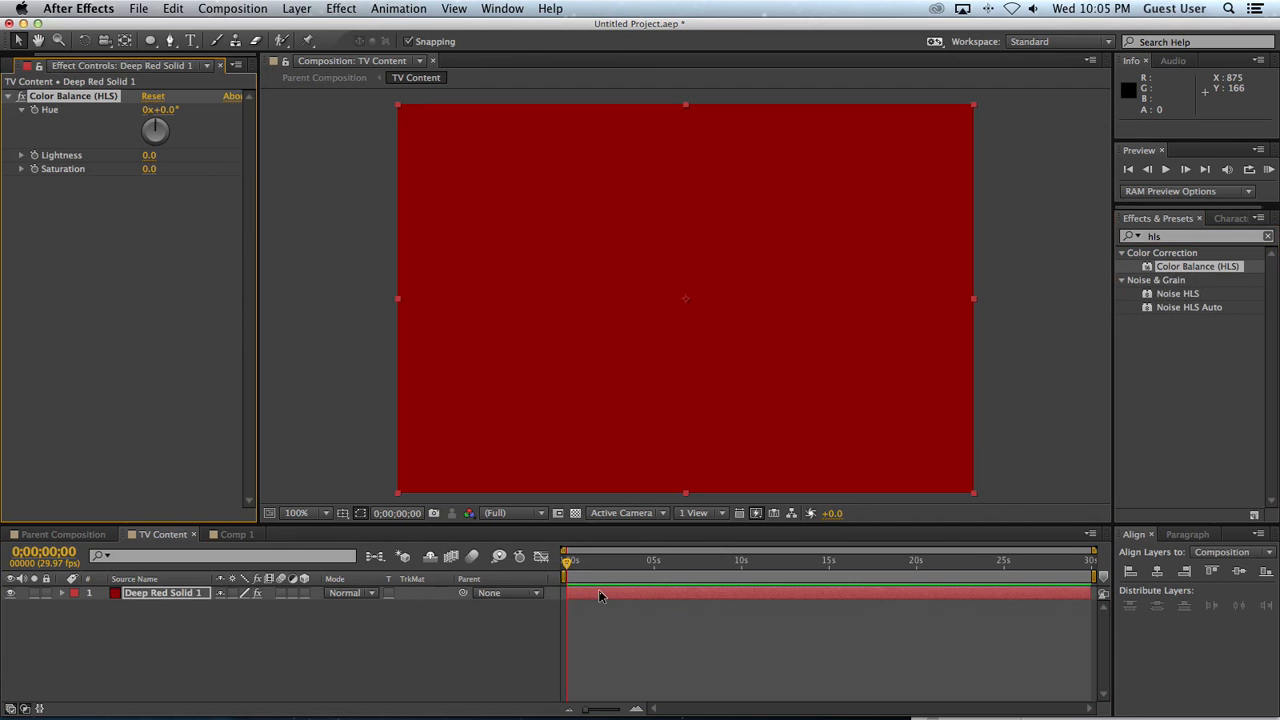
pyautogui.moveTo(100, 108)
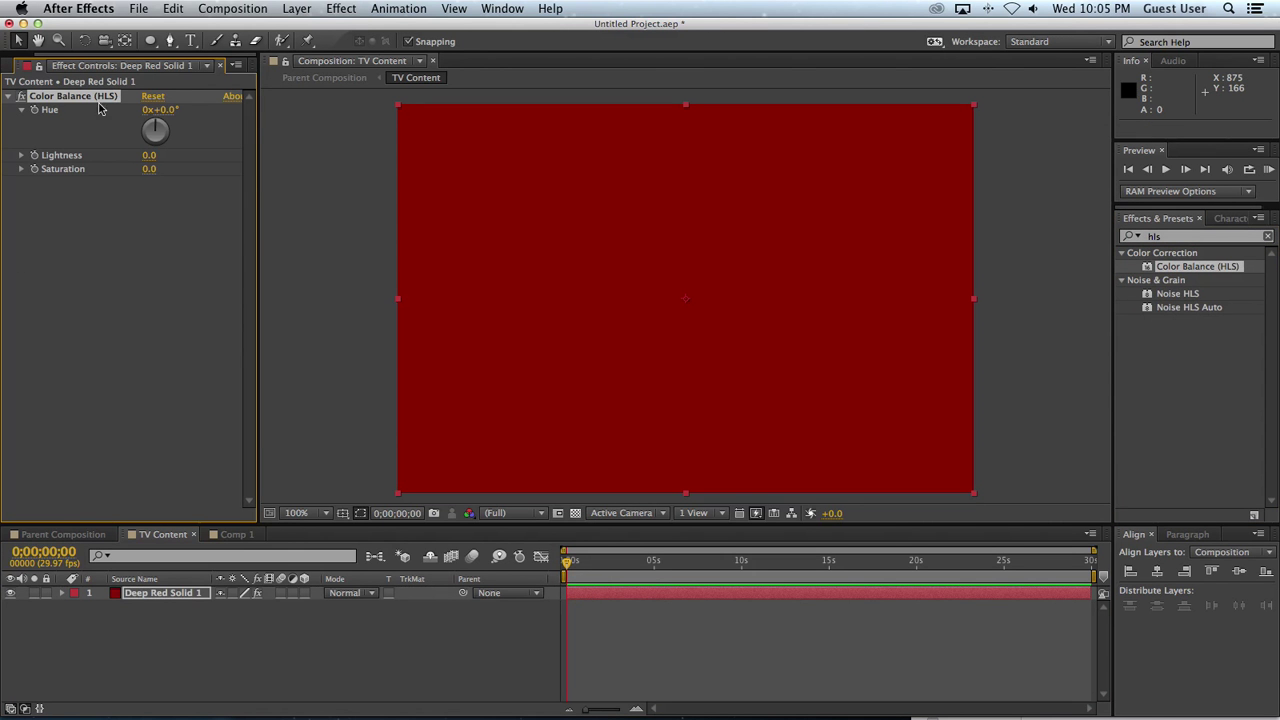
pyautogui.moveTo(788, 564)
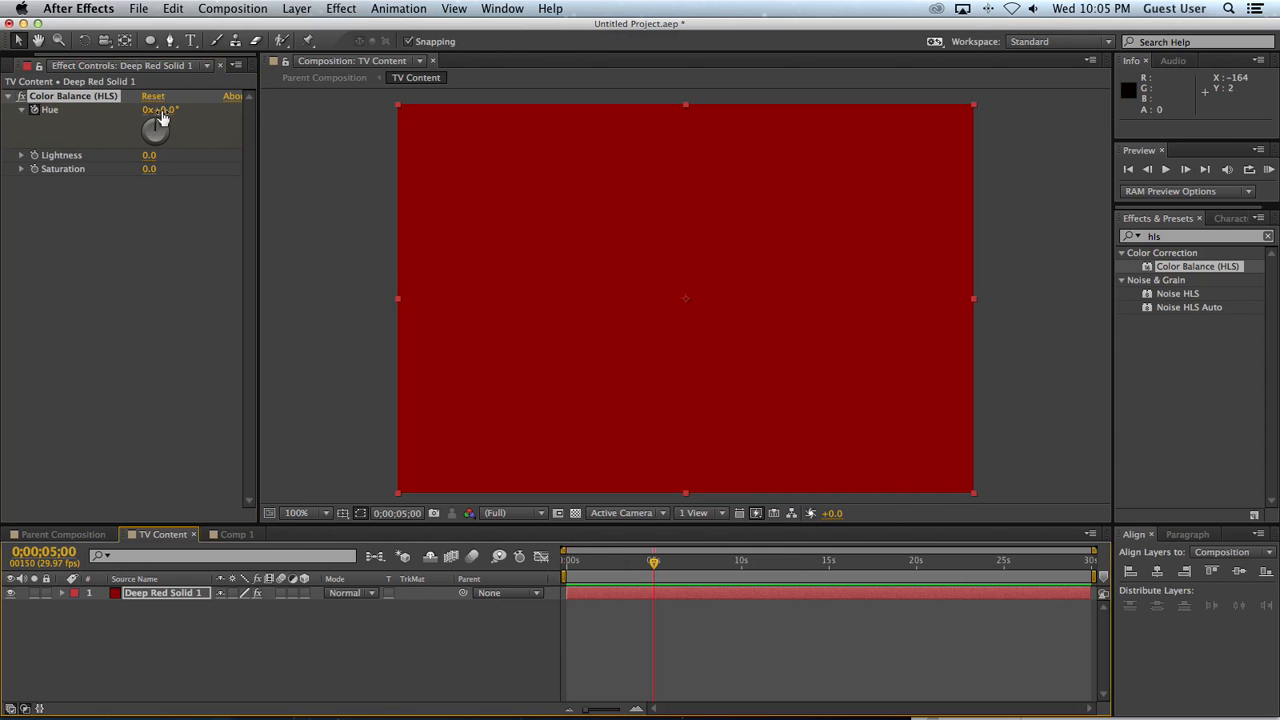
pyautogui.doubleClick(160, 108)
pyautogui.write('1')
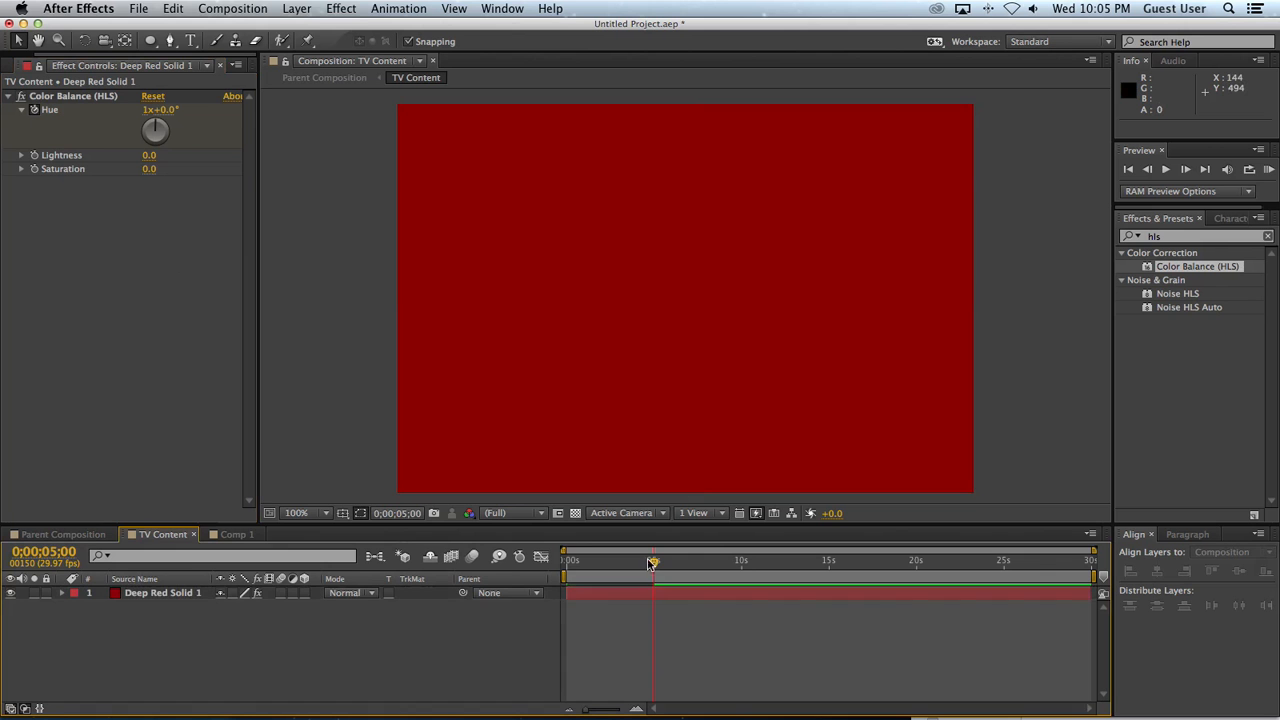
pyautogui.moveTo(652, 560); pyautogui.dragTo(636, 560)
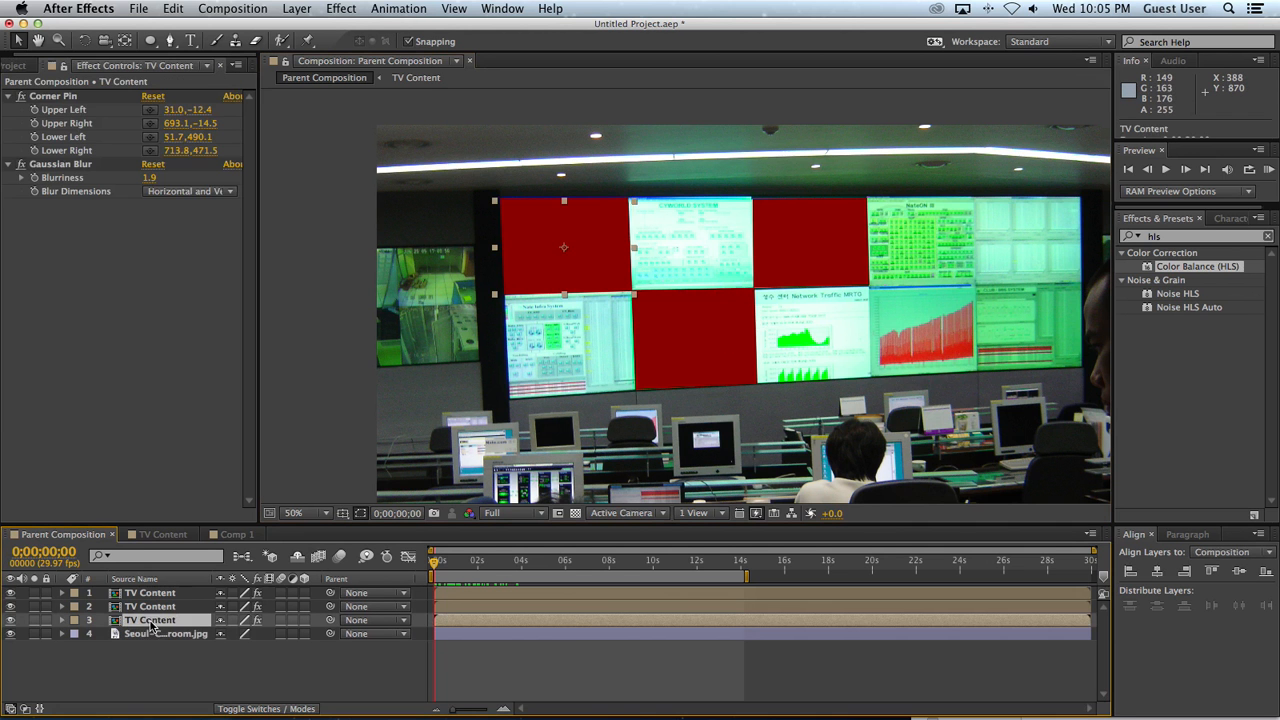
# Check a screen layer's Corner Pin handle, restore it, and paste the red solid into Parent Composition
pyautogui.click(54, 96)
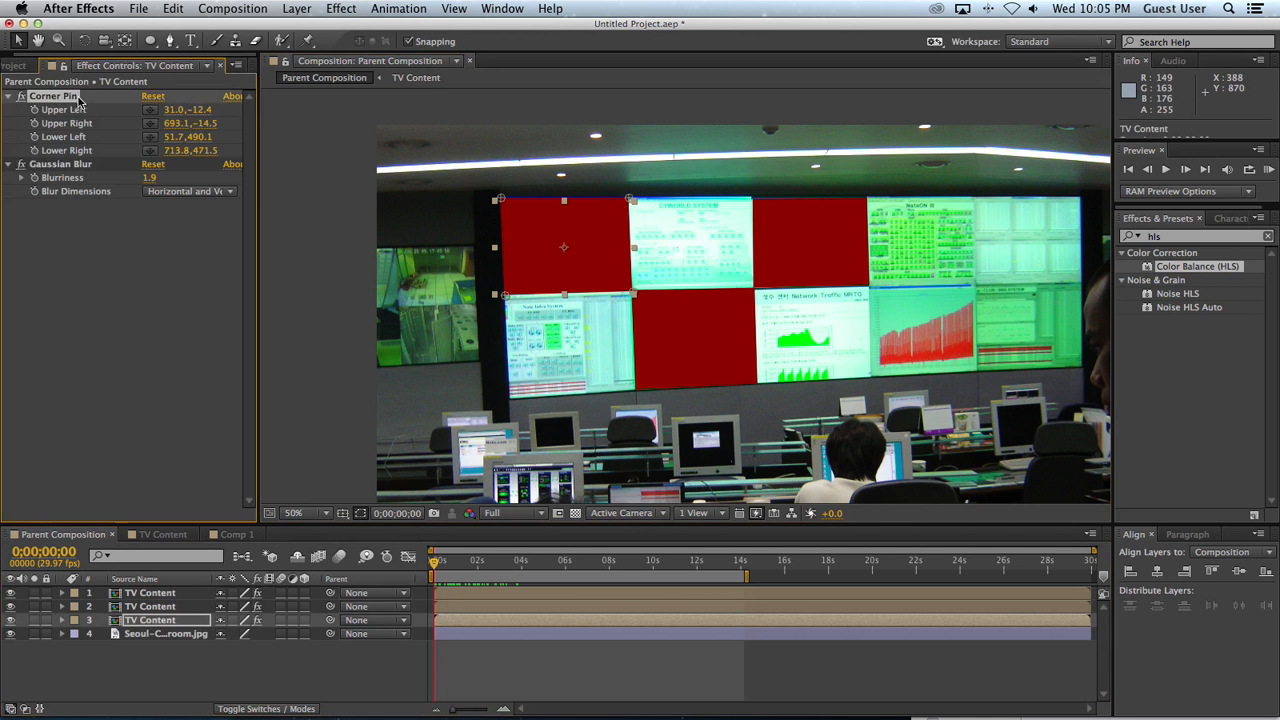
pyautogui.moveTo(630, 198); pyautogui.dragTo(696, 190)
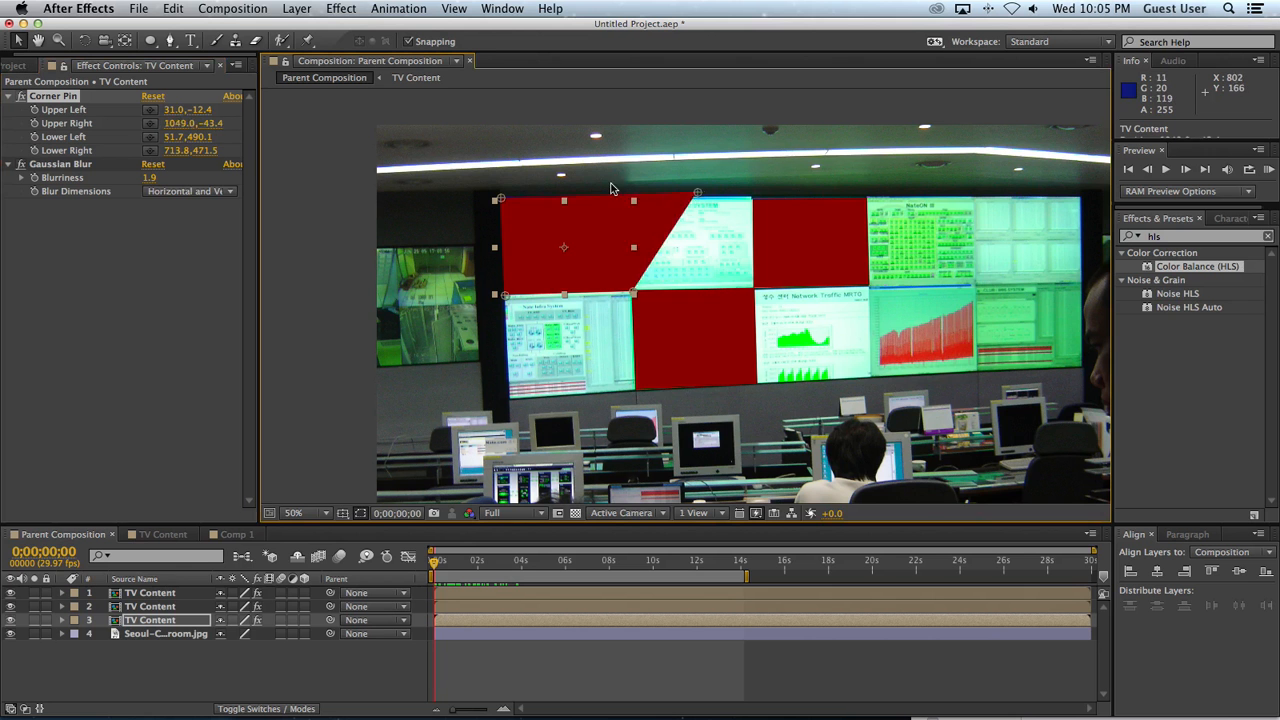
pyautogui.moveTo(696, 192); pyautogui.dragTo(630, 198)
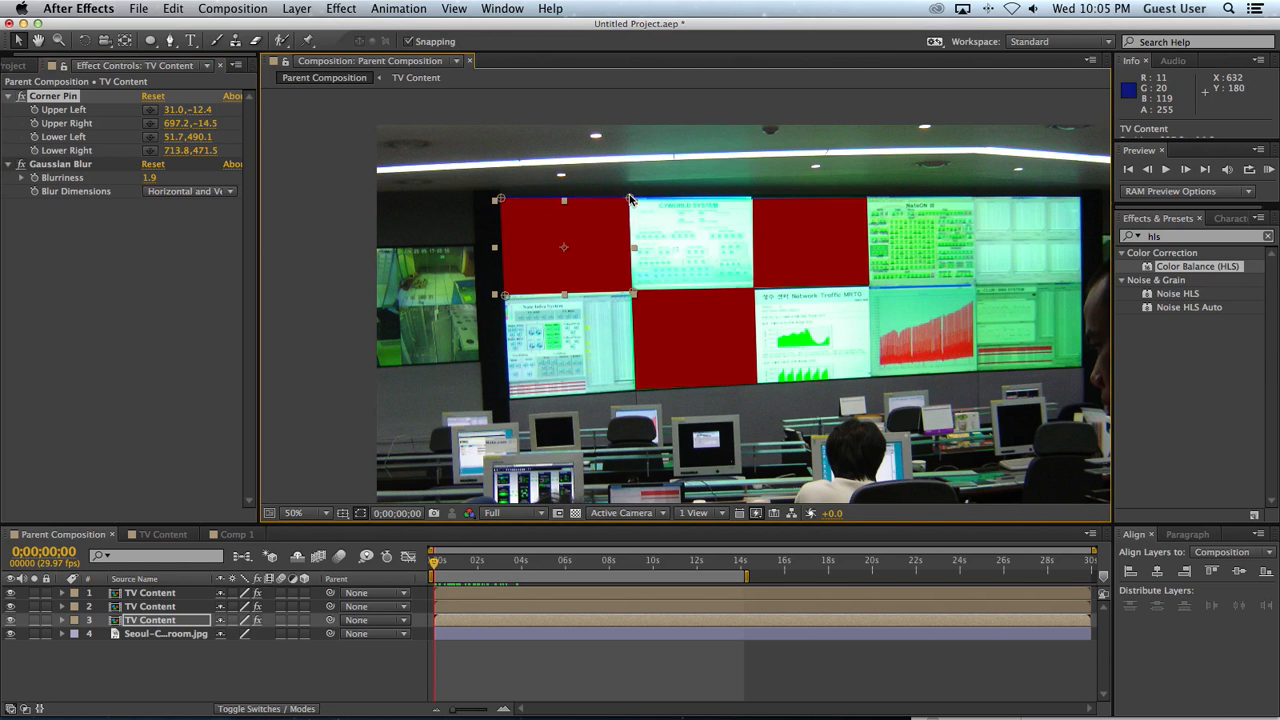
pyautogui.click(416, 76)
pyautogui.write('corner')
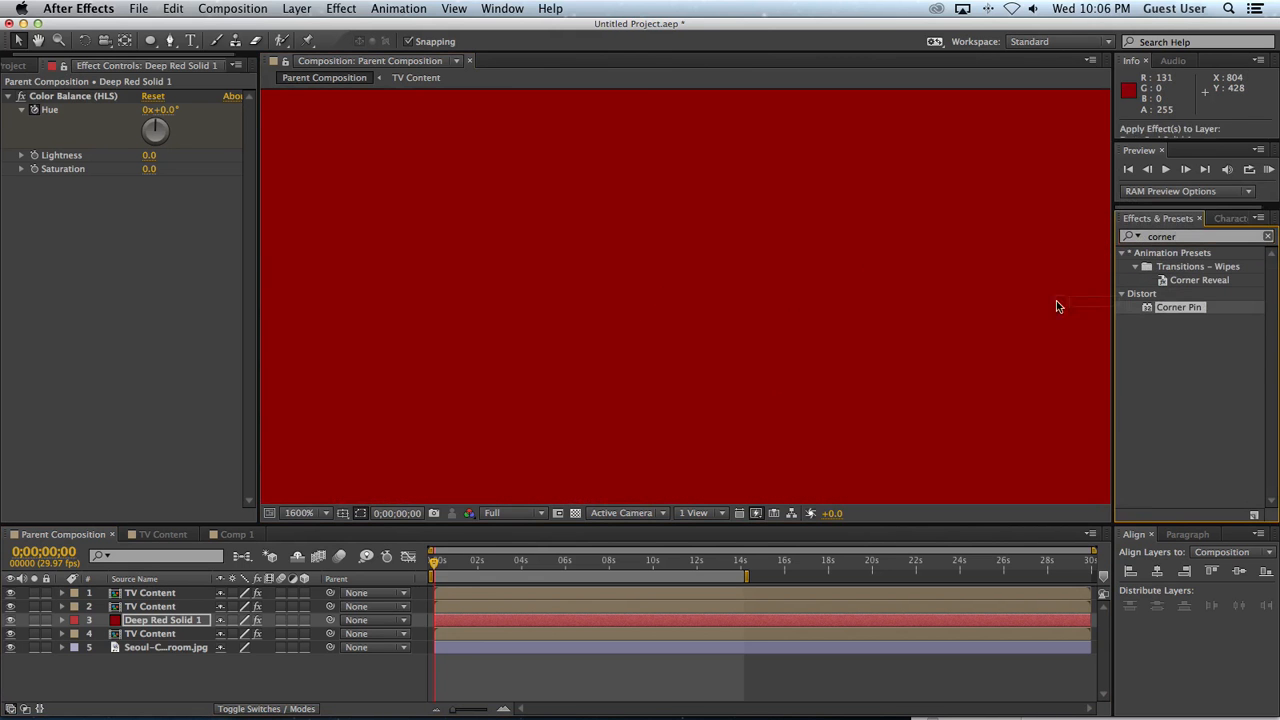
# Add Corner Pin to the red solid and pin its corners onto a wall screen
pyautogui.doubleClick(1180, 308)
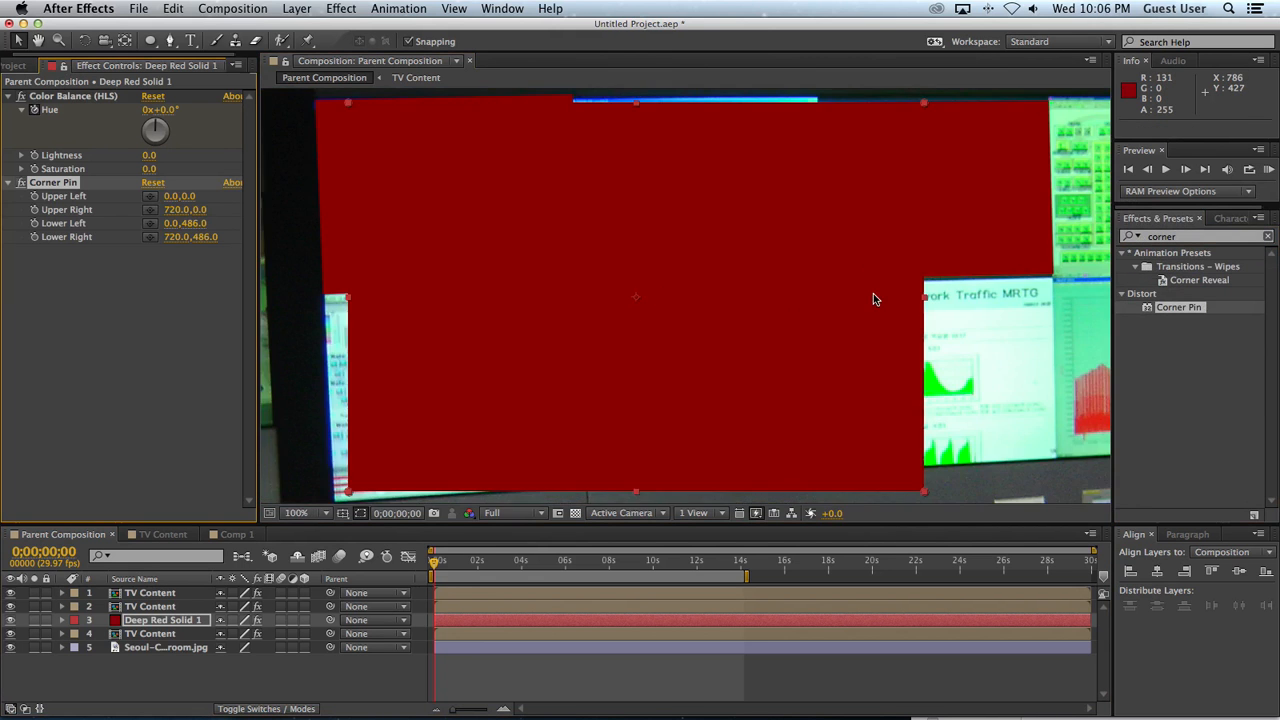
pyautogui.moveTo(922, 104); pyautogui.dragTo(1064, 284)
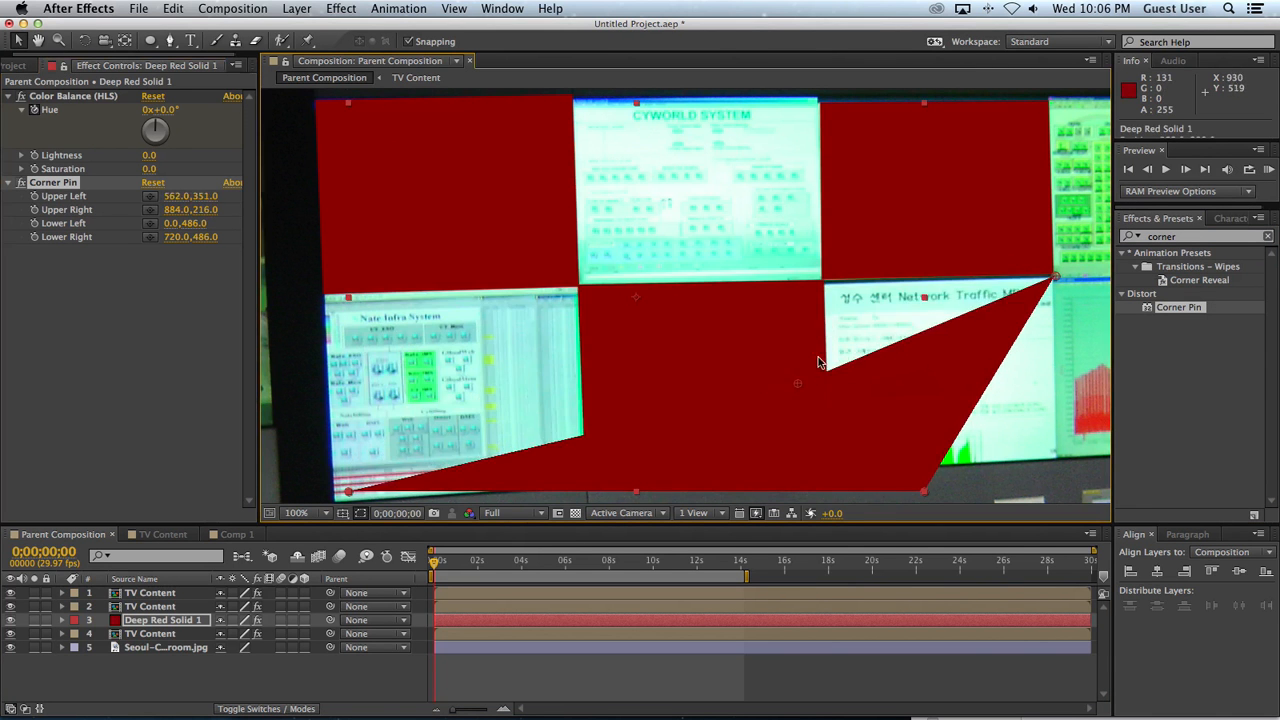
pyautogui.moveTo(924, 492); pyautogui.dragTo(1070, 464)
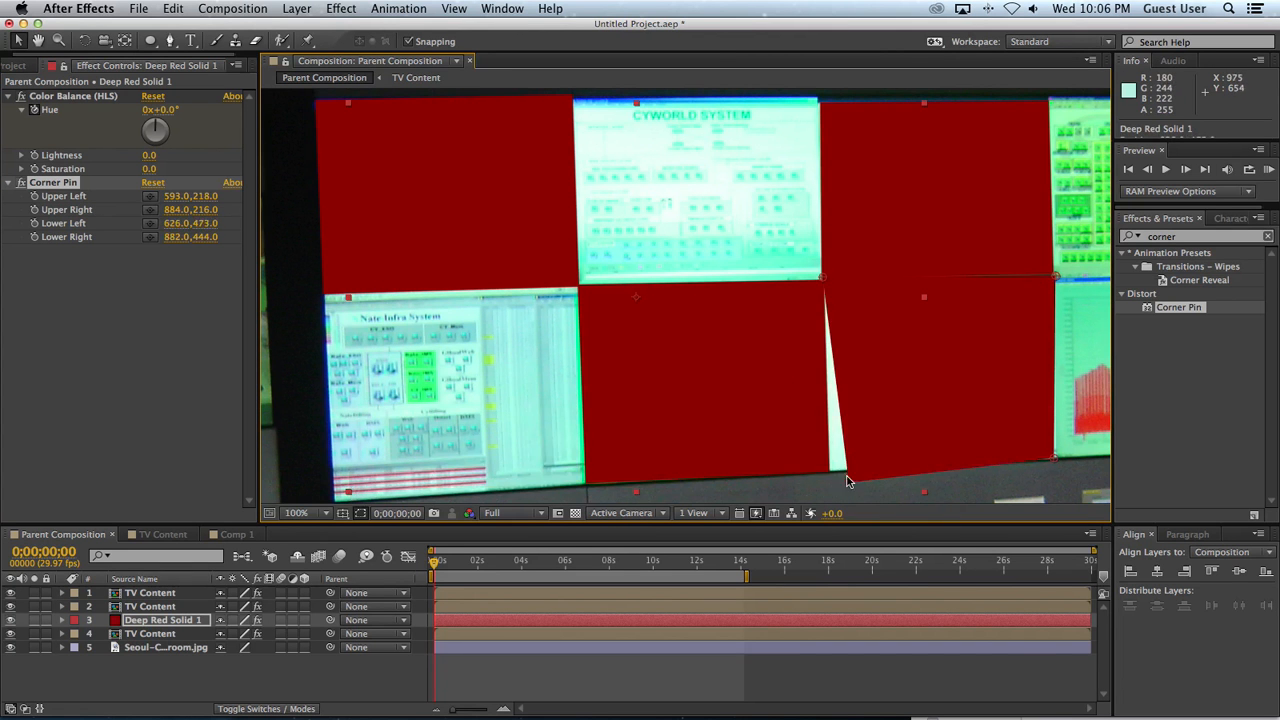
pyautogui.click(296, 512)
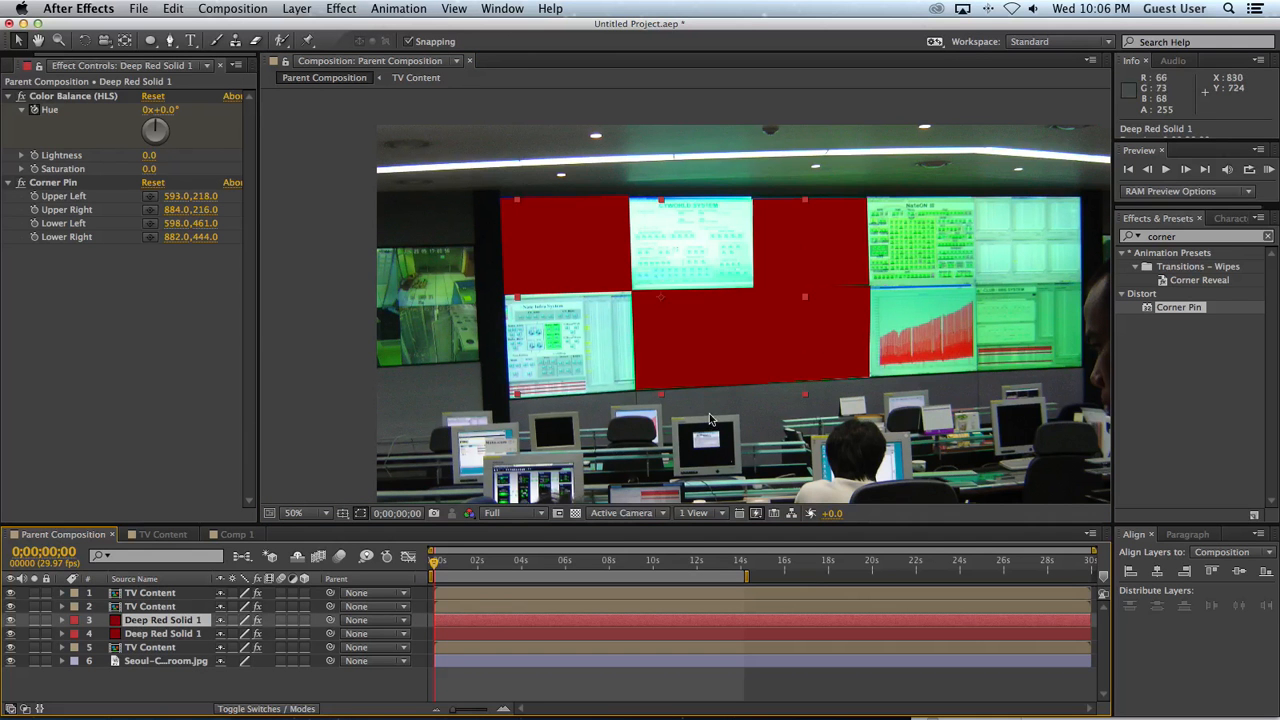
pyautogui.moveTo(70, 100)
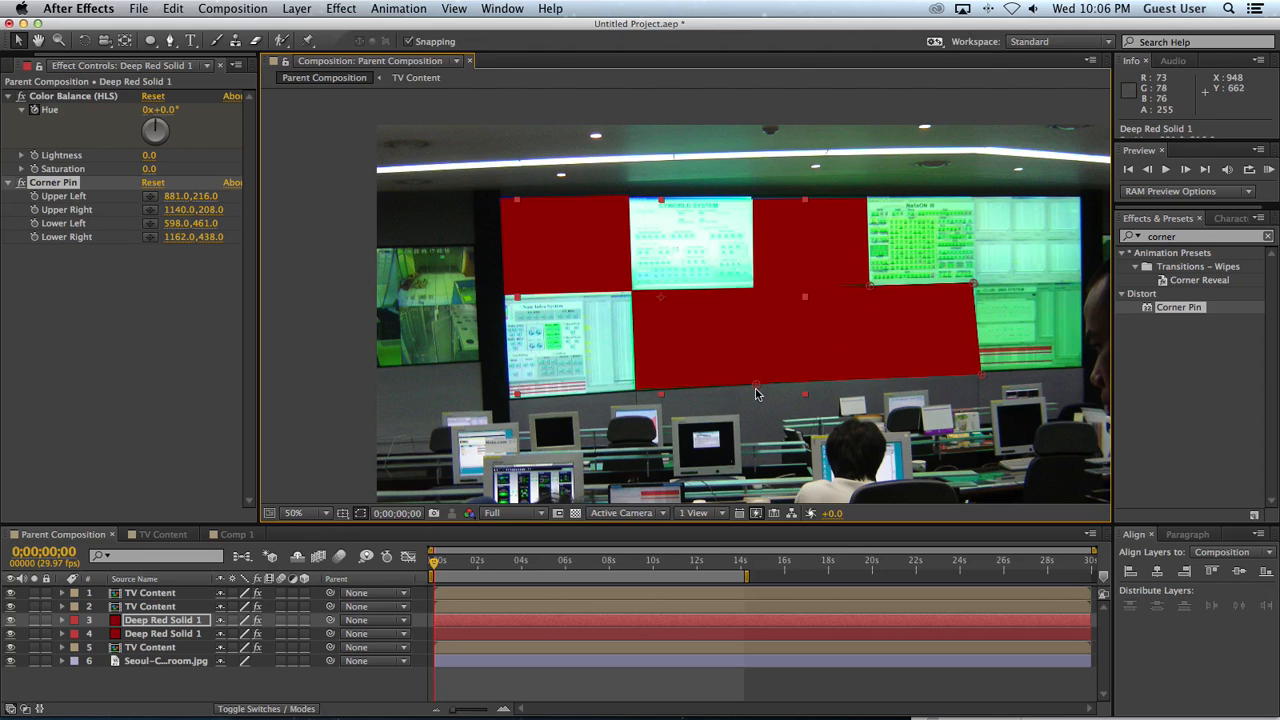
# Drag the duplicated solid's Corner Pin handle onto a second wall screen's edge
pyautogui.moveTo(660, 392); pyautogui.dragTo(868, 378)
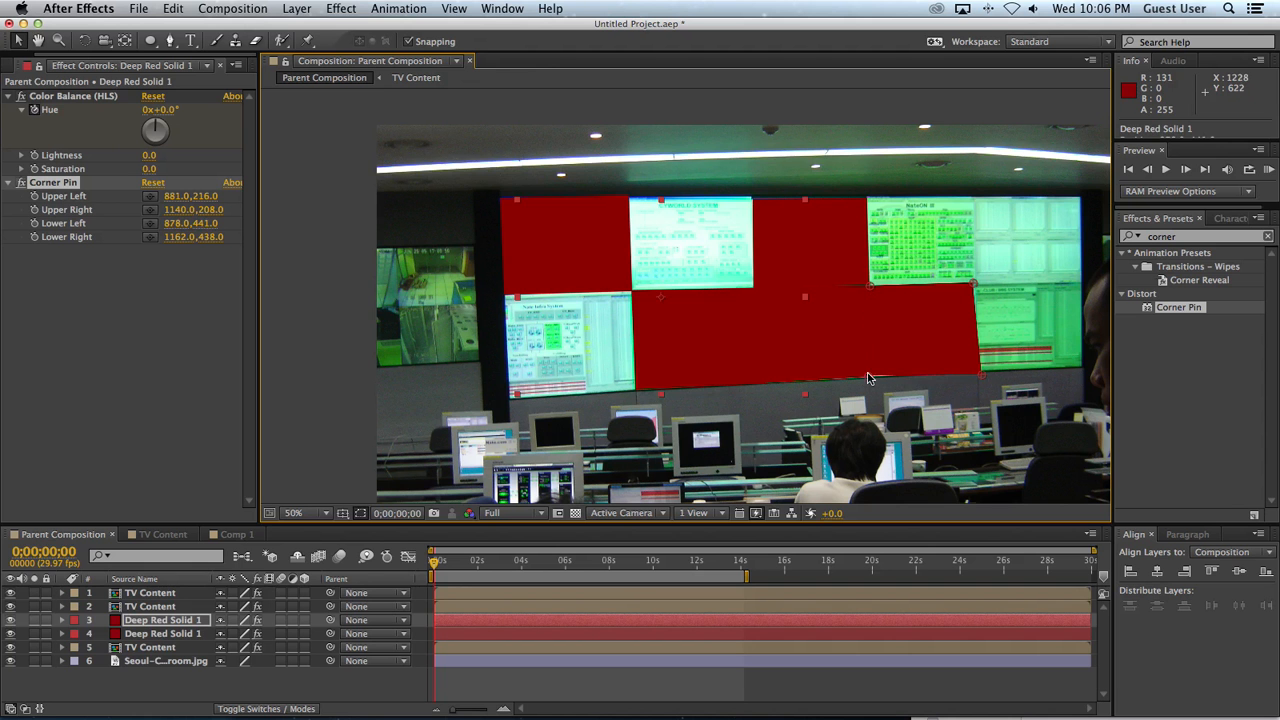